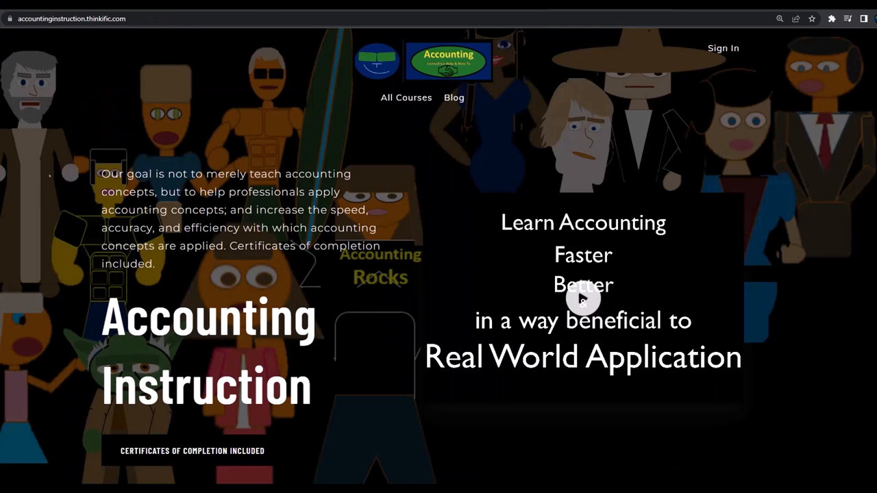
pyautogui.moveTo(41, 103)
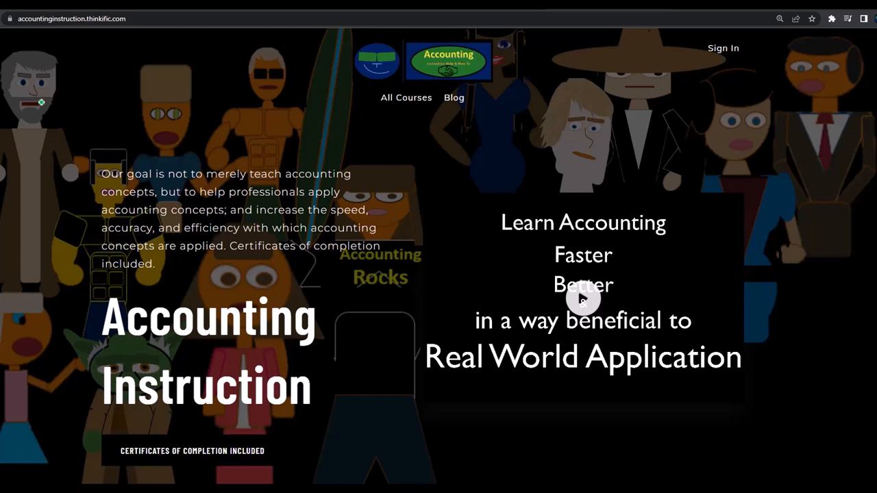
pyautogui.moveTo(39, 58)
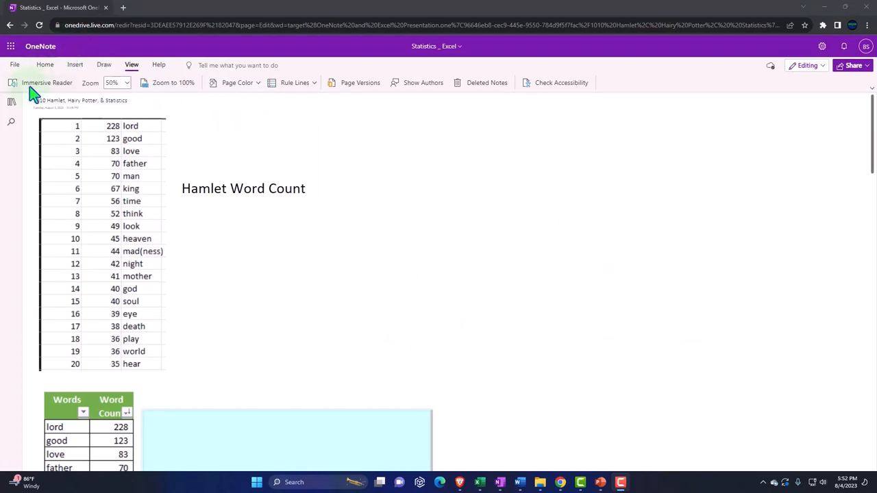
# Show the notebook's pages and go to the transcript section's 1000 Introduction page.
pyautogui.click(11, 102)
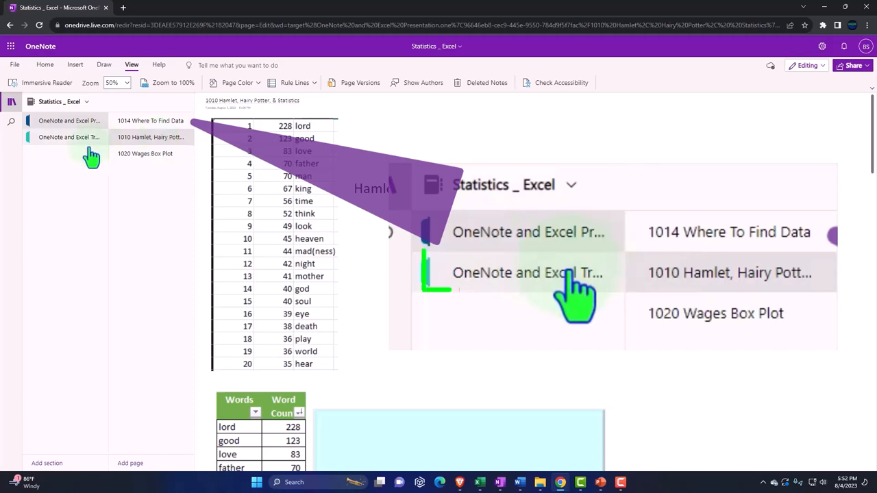
pyautogui.click(68, 132)
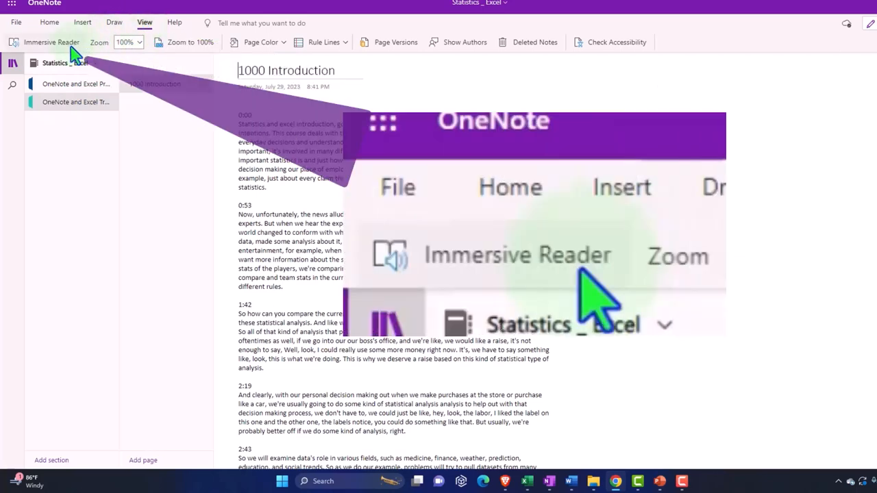
# Read the page in Immersive Reader with translation into Spanish (Mexico) turned on.
pyautogui.click(50, 41)
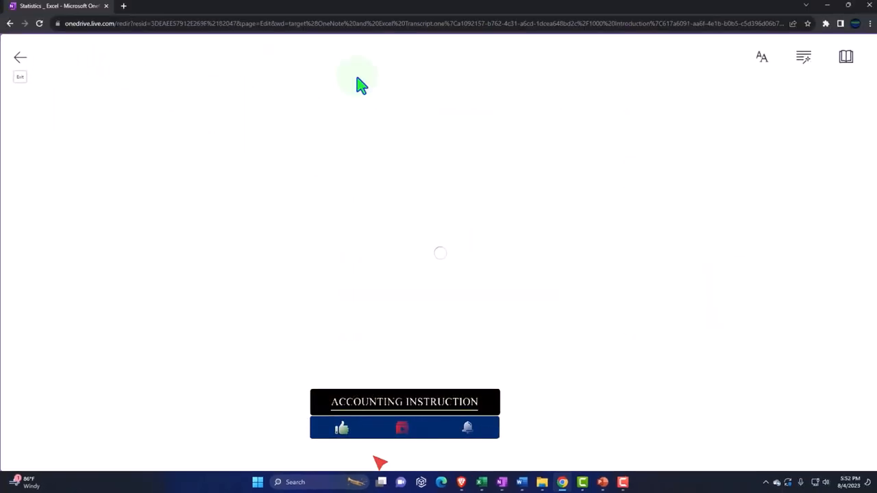
pyautogui.click(845, 56)
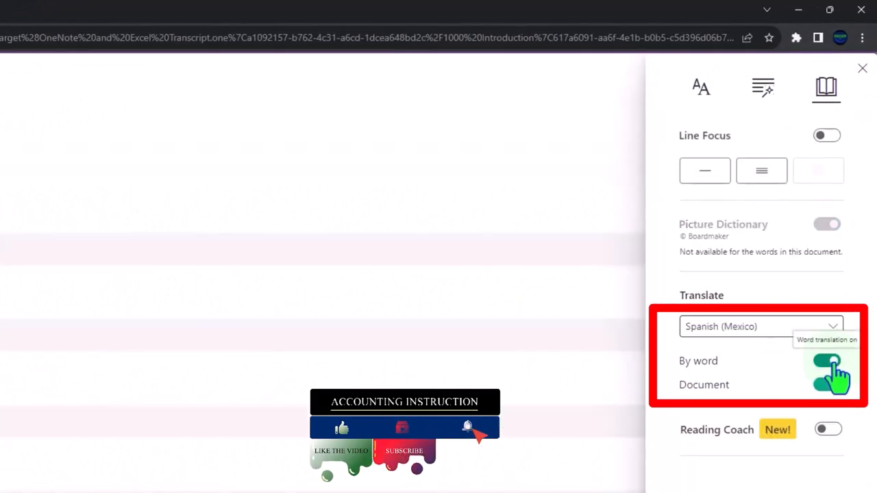
pyautogui.click(827, 361)
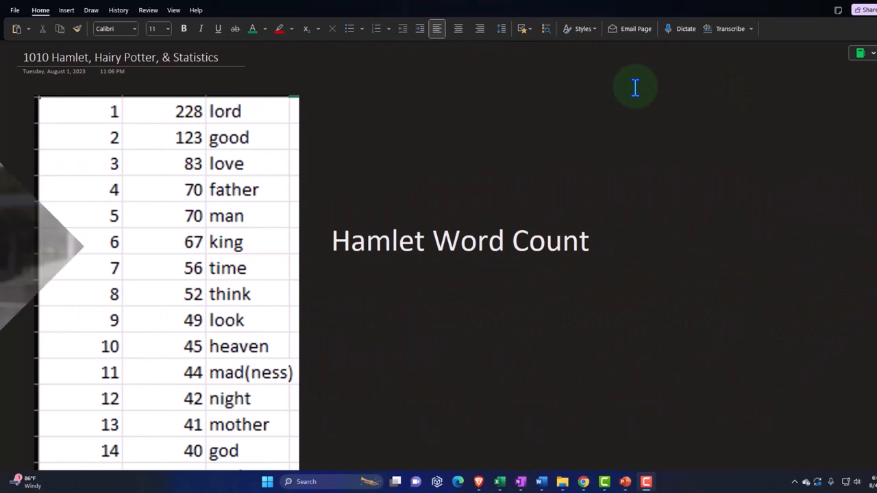
pyautogui.moveTo(498, 314)
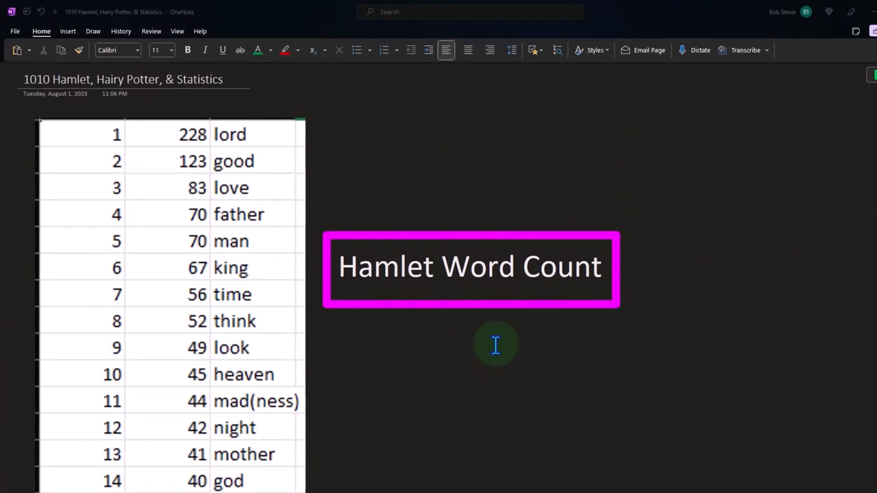
pyautogui.moveTo(453, 333)
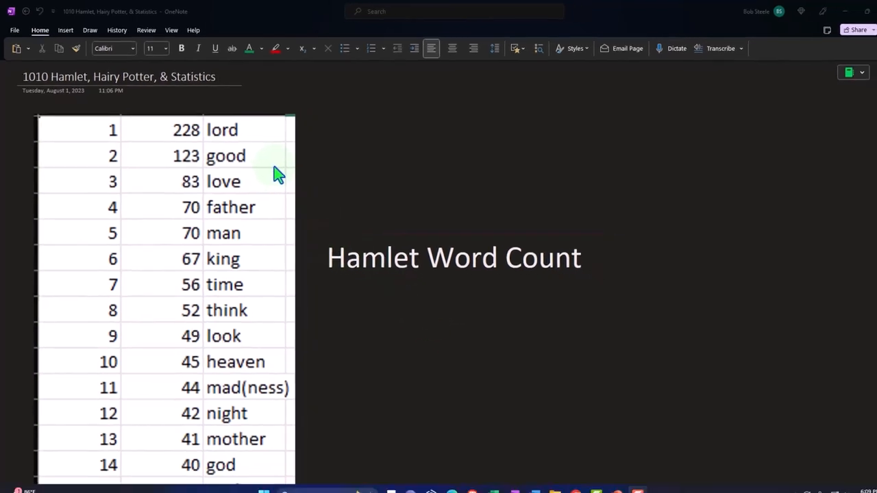
pyautogui.scroll(-3)
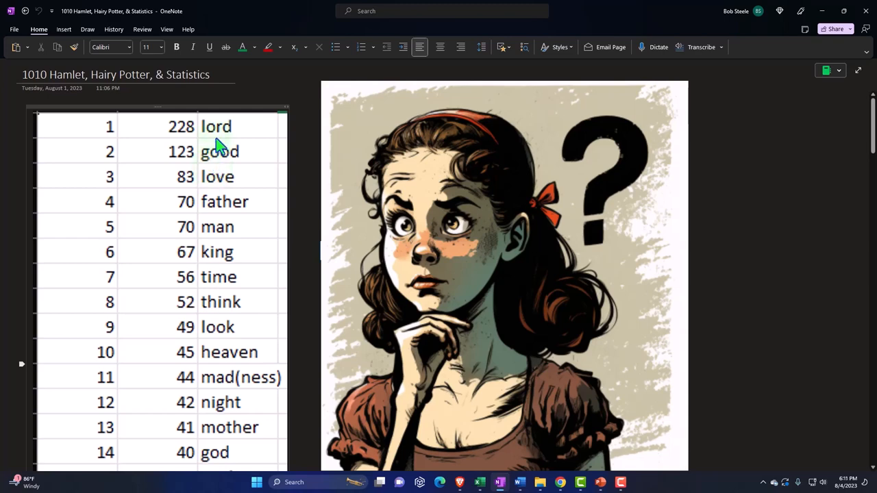
pyautogui.click(216, 126)
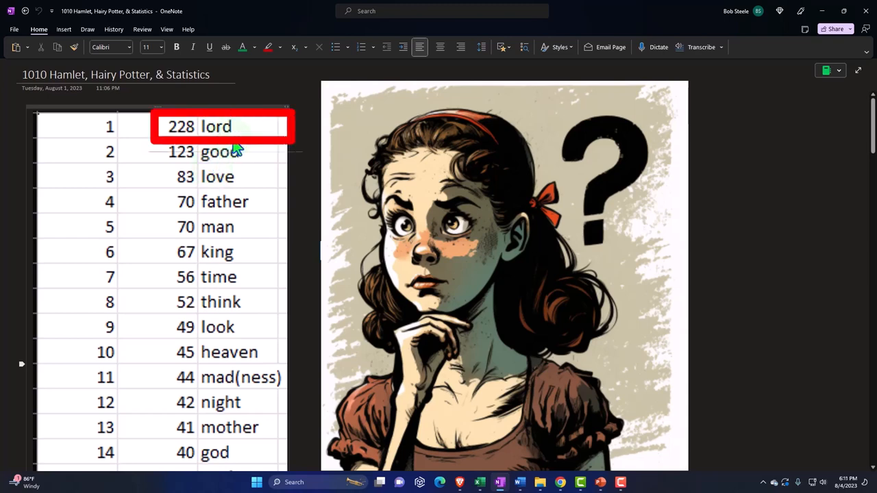
pyautogui.moveTo(238, 149)
pyautogui.write('Hamlet Word Count')
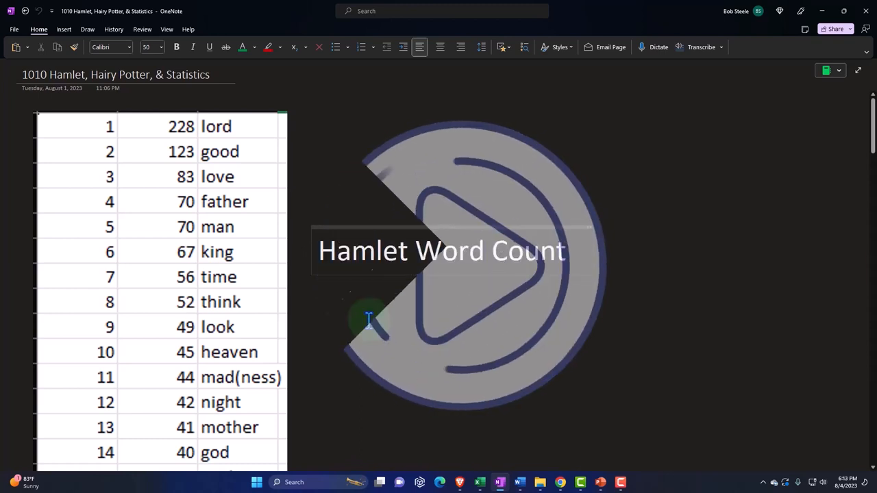
# Scroll to the Words/Word Count table starting with lord at 228 and its blank chart area.
pyautogui.scroll(-3)
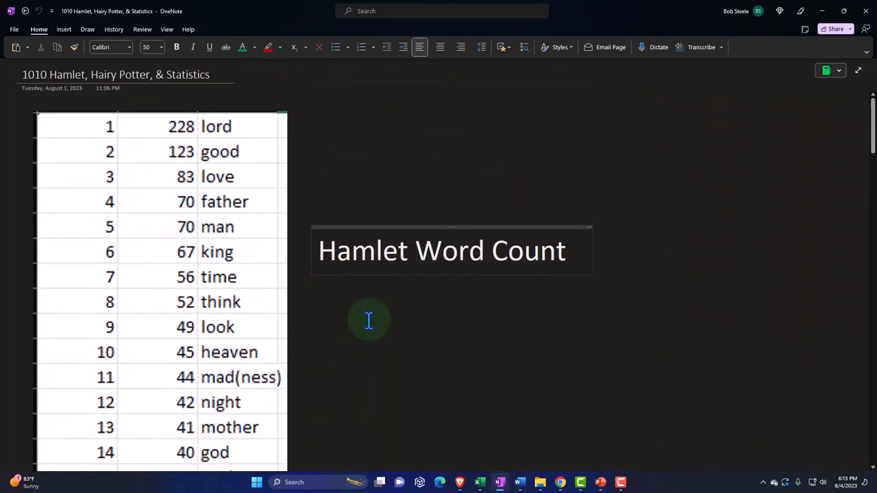
pyautogui.click(376, 250)
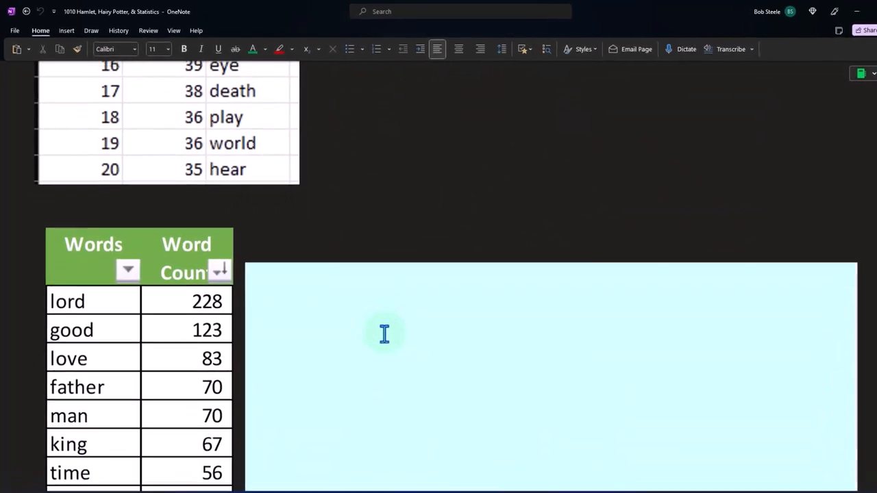
# Scroll down the page past the Hamlet Word Count chart placed beside the Words table.
pyautogui.scroll(-3)
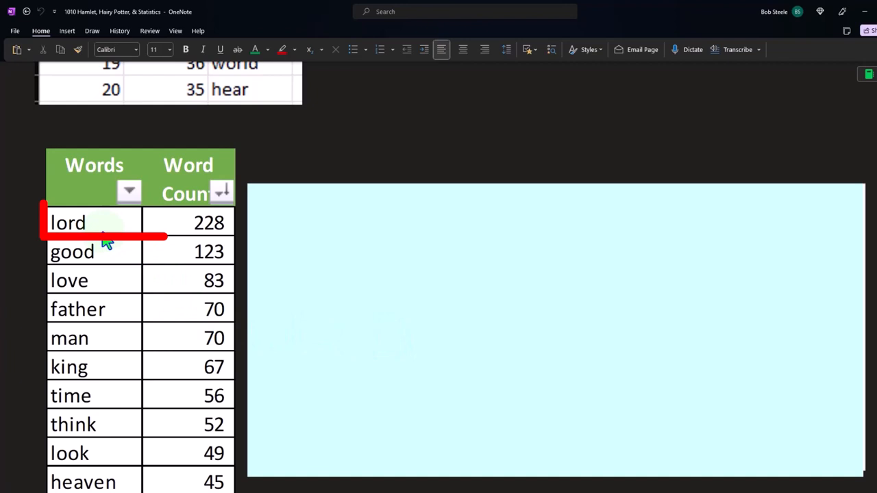
pyautogui.scroll(-3)
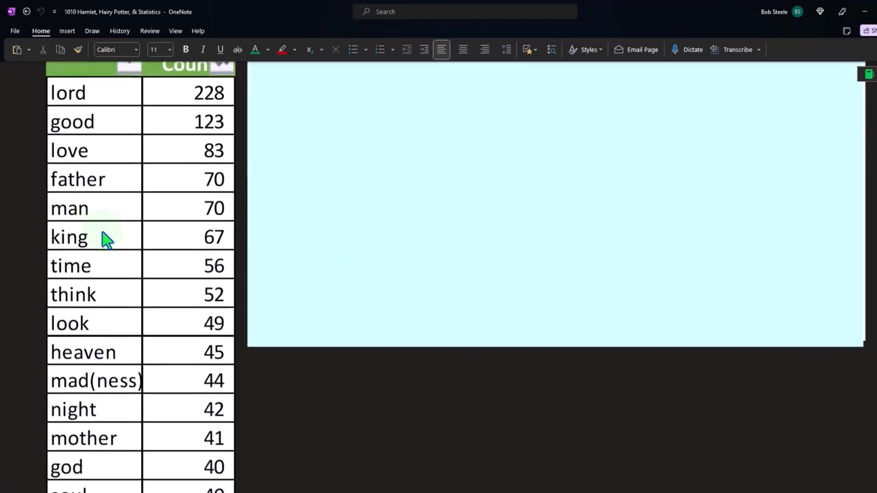
pyautogui.scroll(-3)
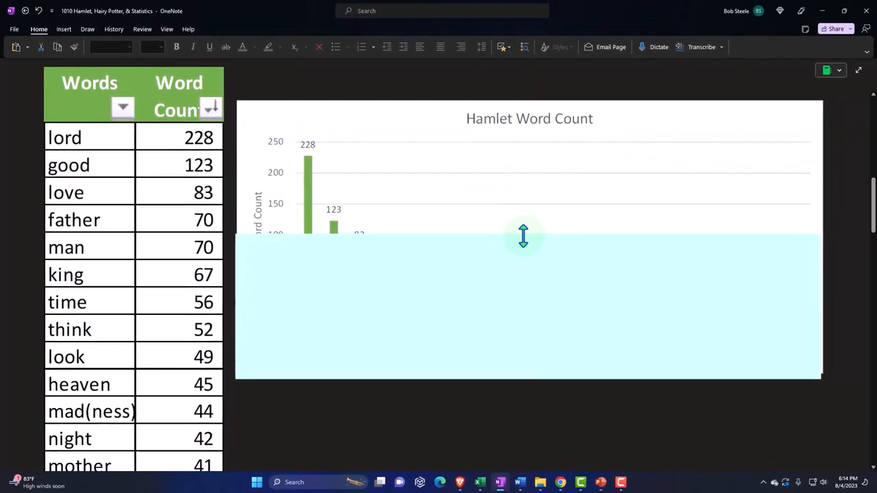
pyautogui.moveTo(522, 236); pyautogui.dragTo(522, 281)
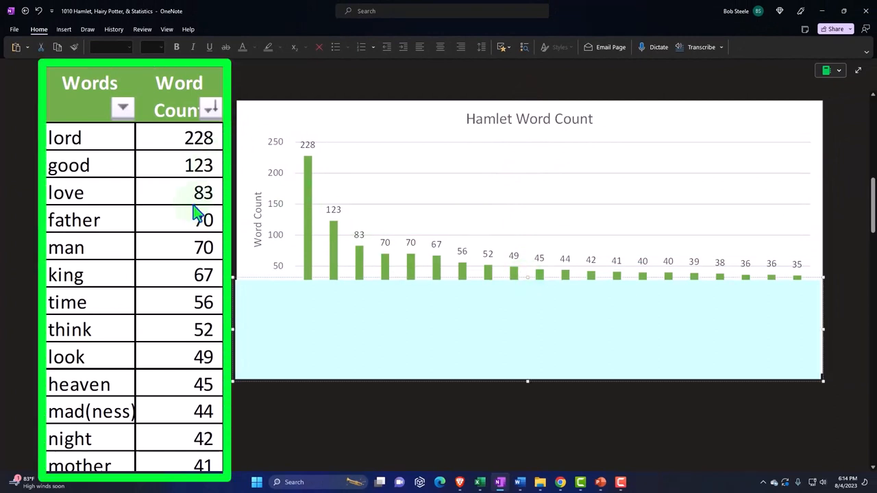
pyautogui.scroll(-3)
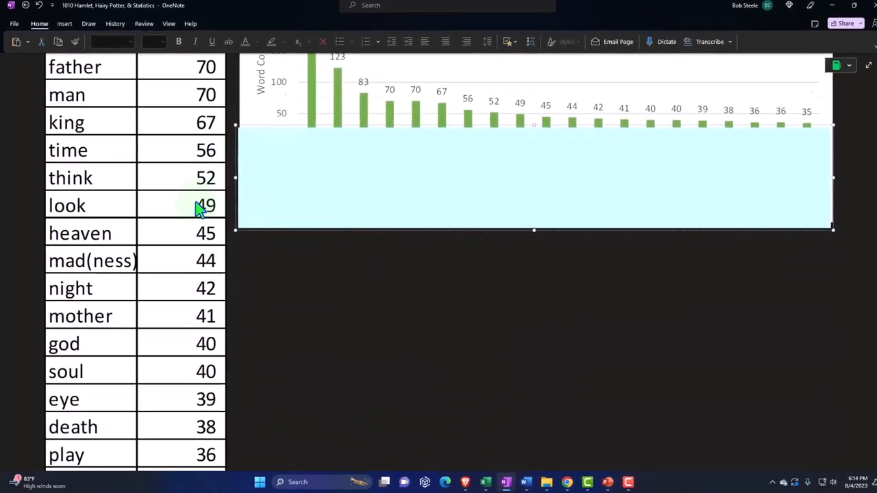
pyautogui.scroll(-3)
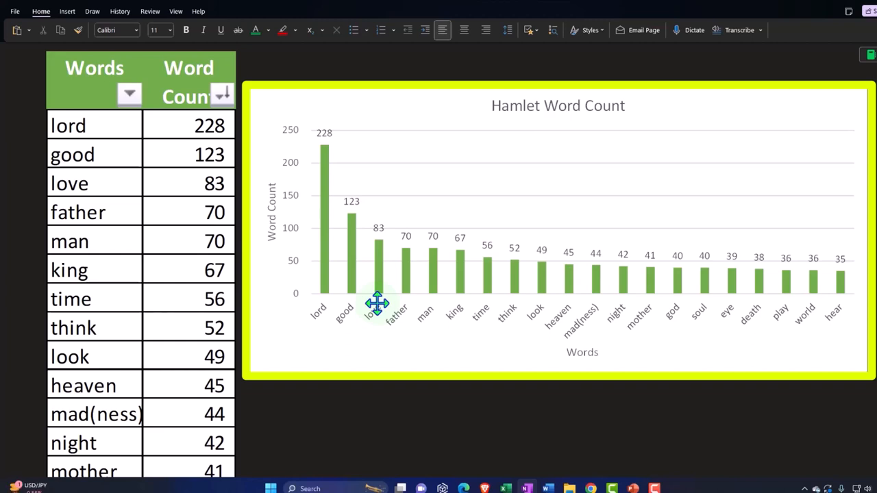
pyautogui.moveTo(459, 349)
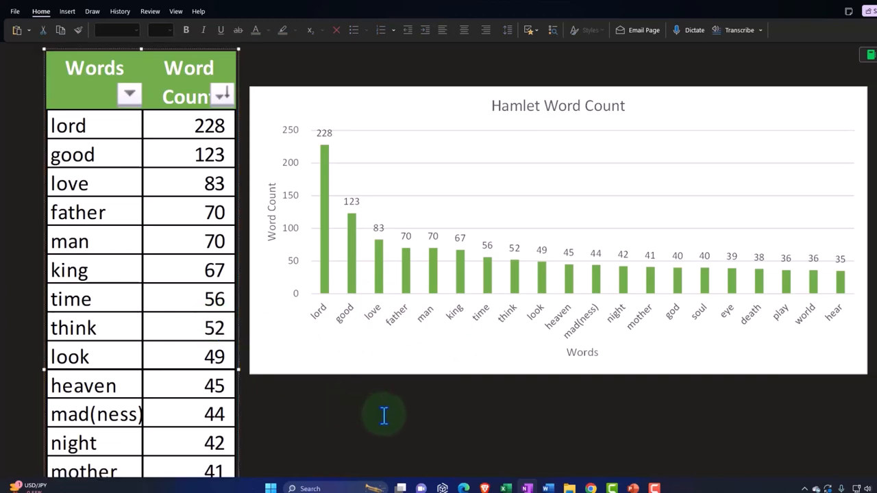
# Deselect the Hamlet chart and move down to the Harry Potter word-frequency table.
pyautogui.click(557, 233)
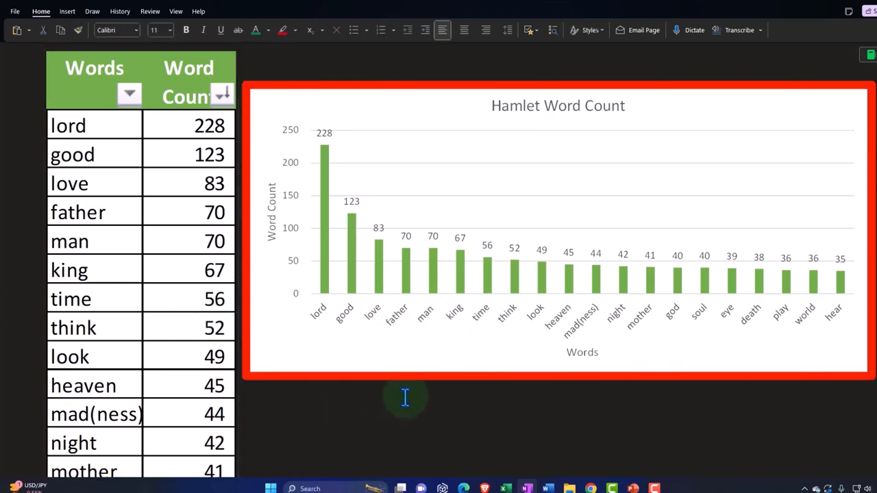
pyautogui.moveTo(421, 386)
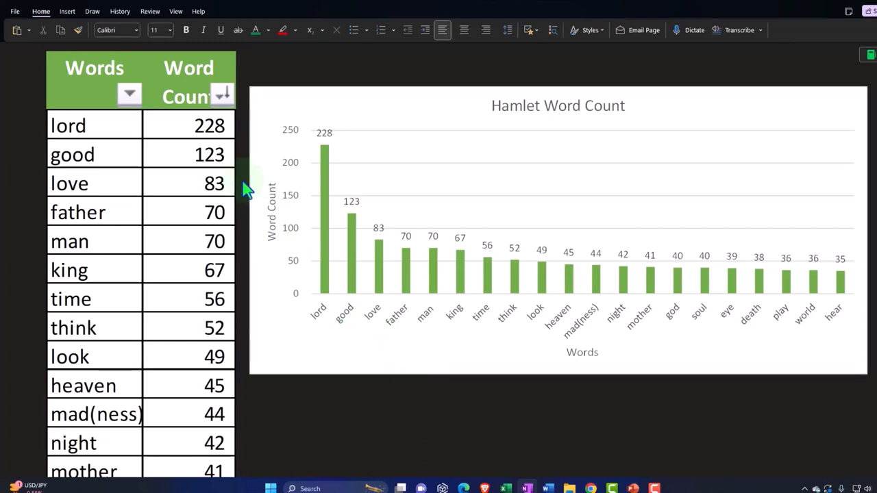
pyautogui.click(209, 125)
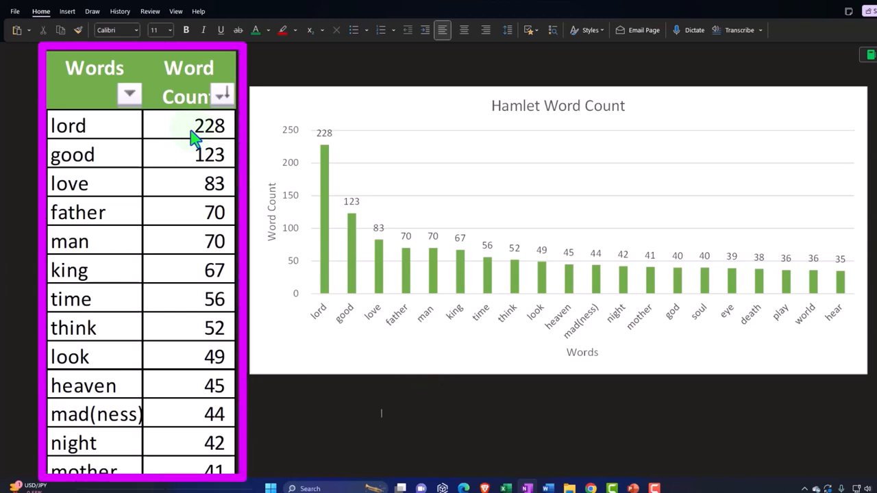
pyautogui.moveTo(187, 186)
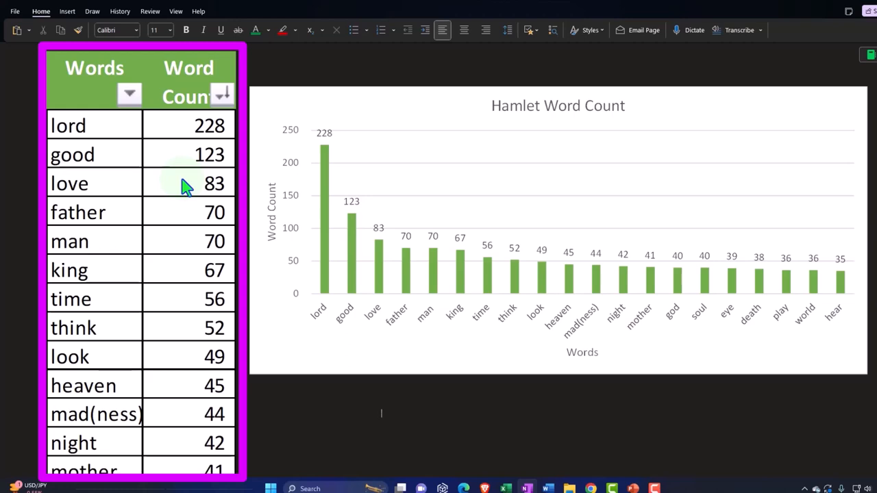
pyautogui.scroll(-3)
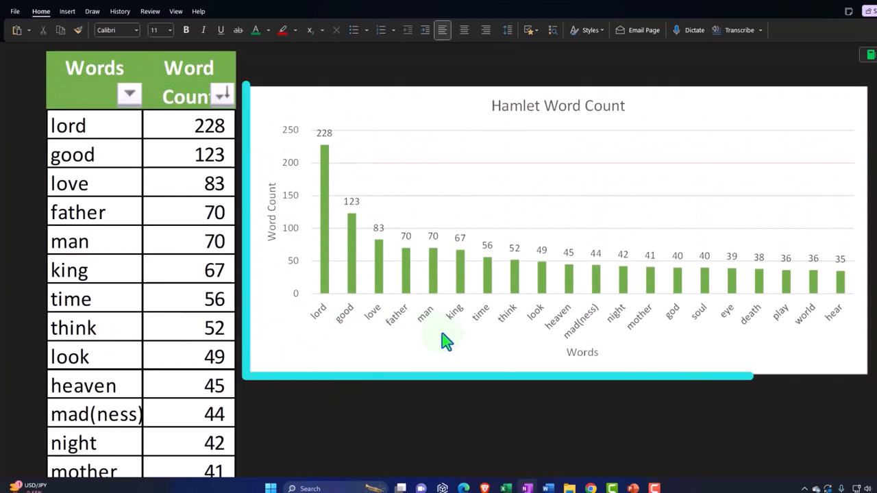
pyautogui.moveTo(726, 344)
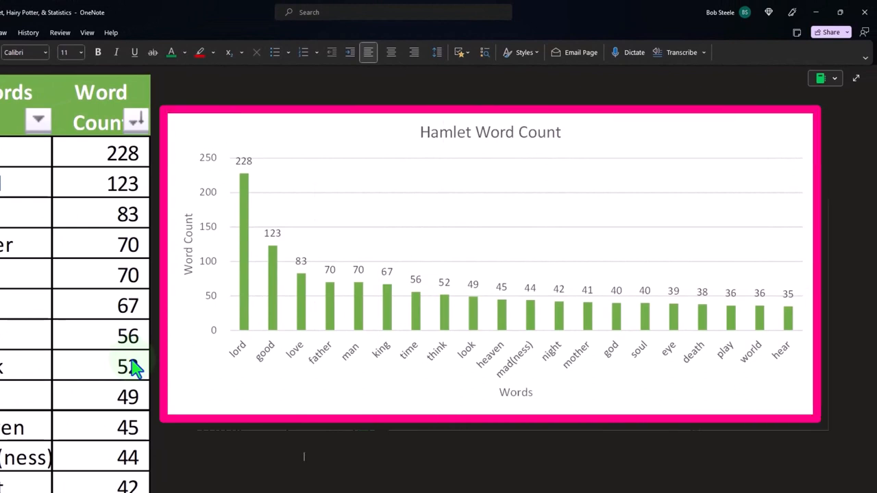
pyautogui.moveTo(239, 380)
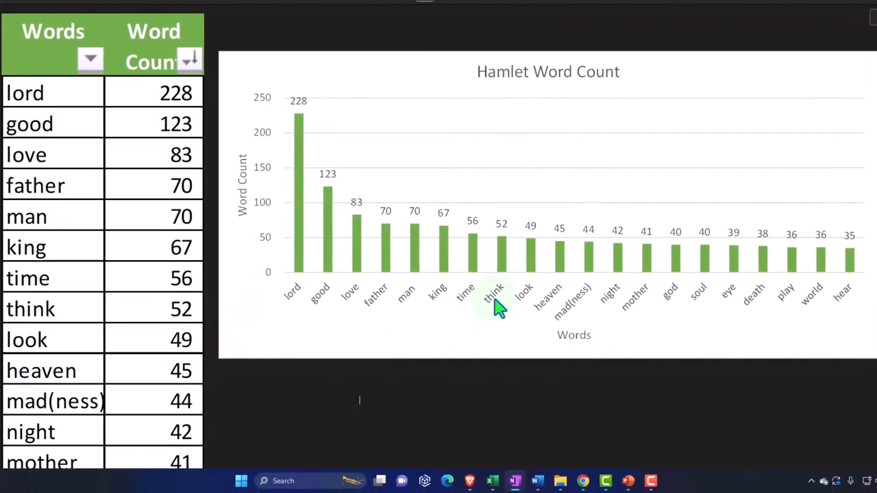
pyautogui.moveTo(369, 253)
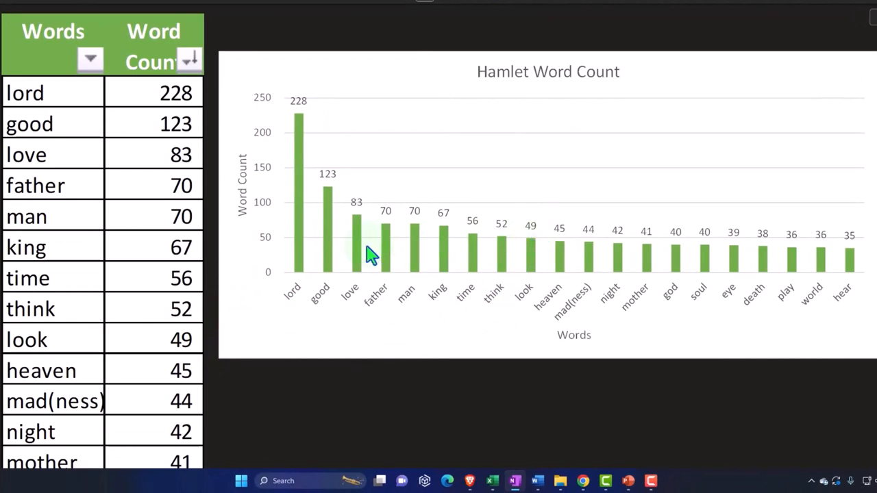
pyautogui.moveTo(295, 252)
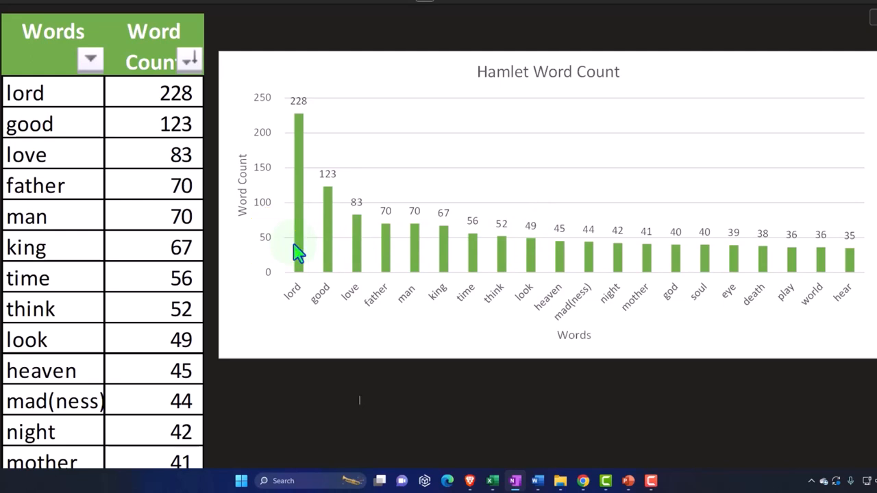
pyautogui.click(432, 319)
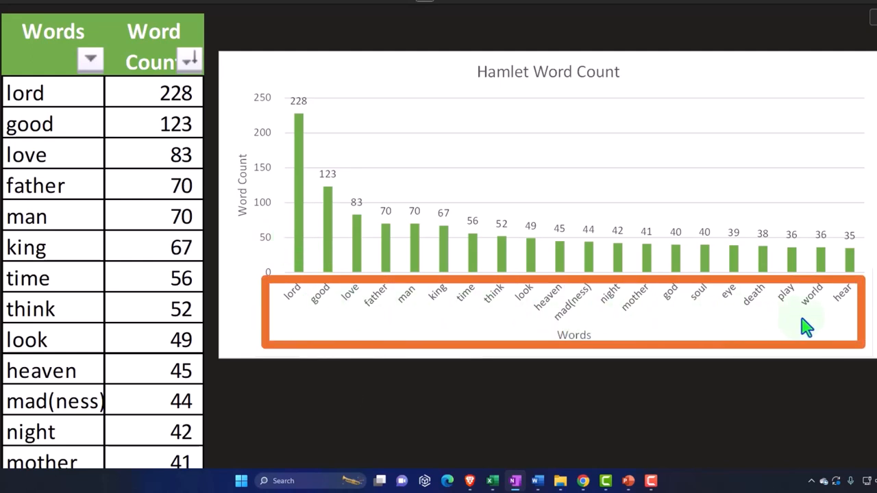
pyautogui.moveTo(794, 328)
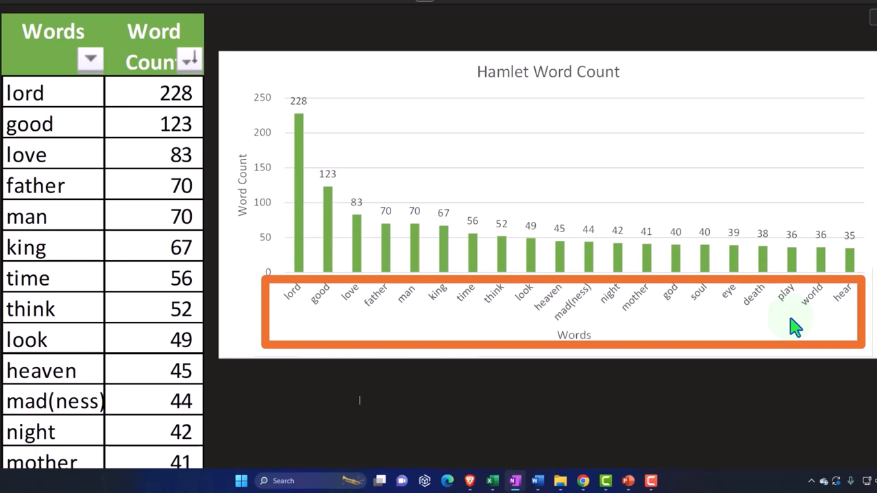
pyautogui.moveTo(747, 325)
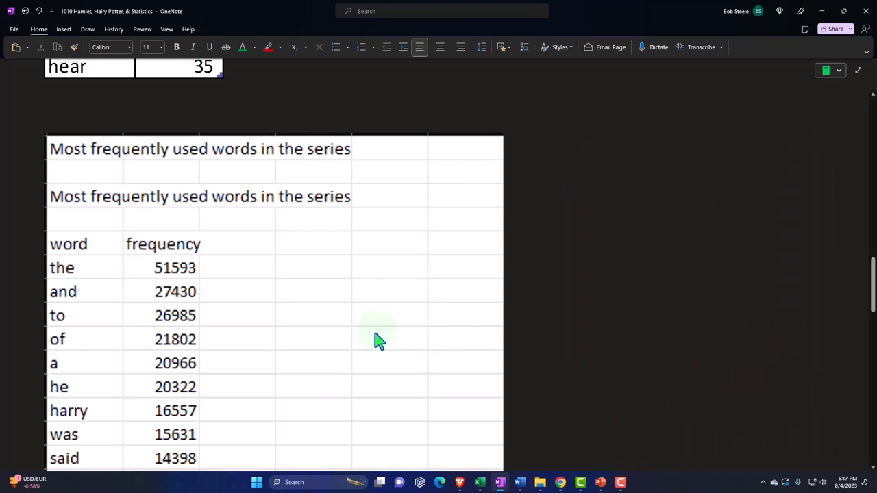
pyautogui.scroll(-3)
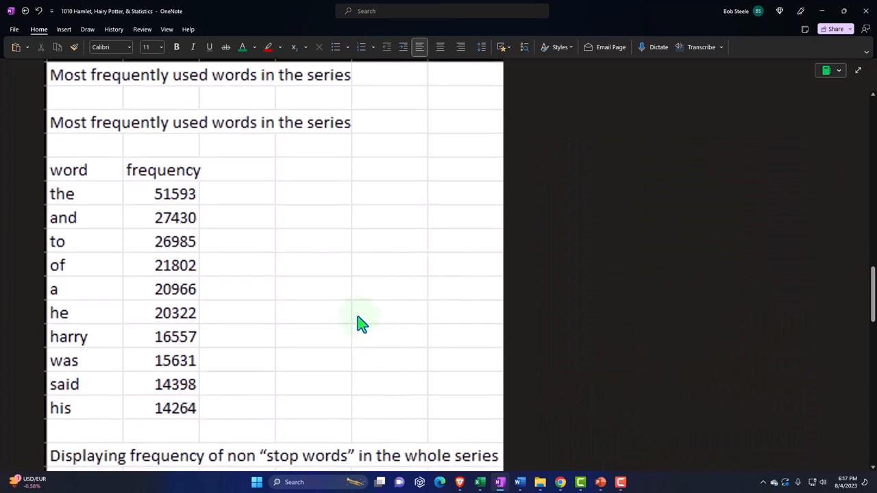
pyautogui.moveTo(355, 315)
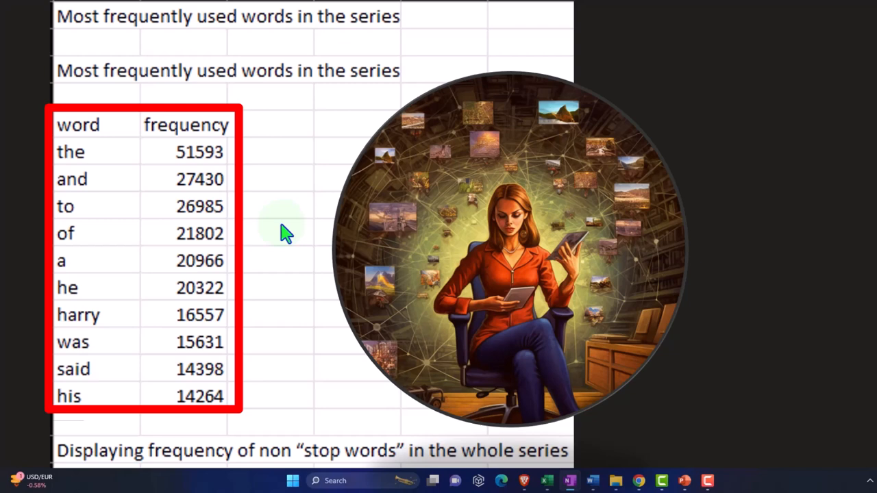
pyautogui.moveTo(151, 189)
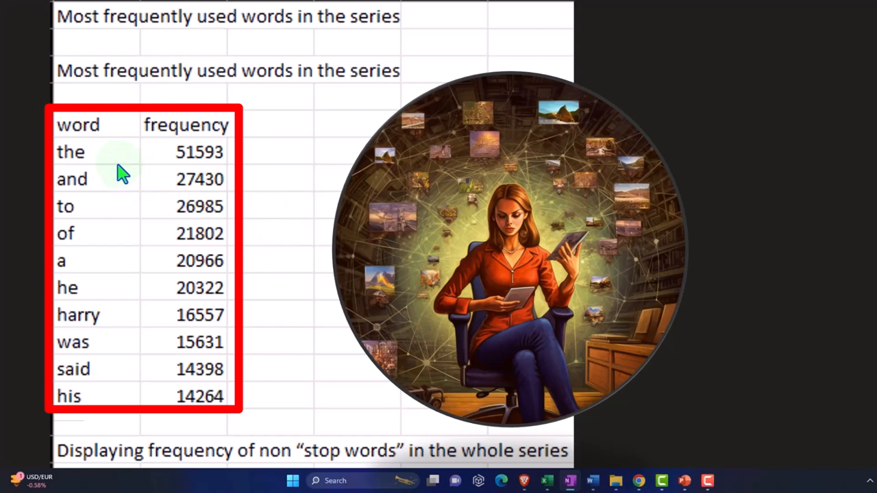
pyautogui.moveTo(129, 407)
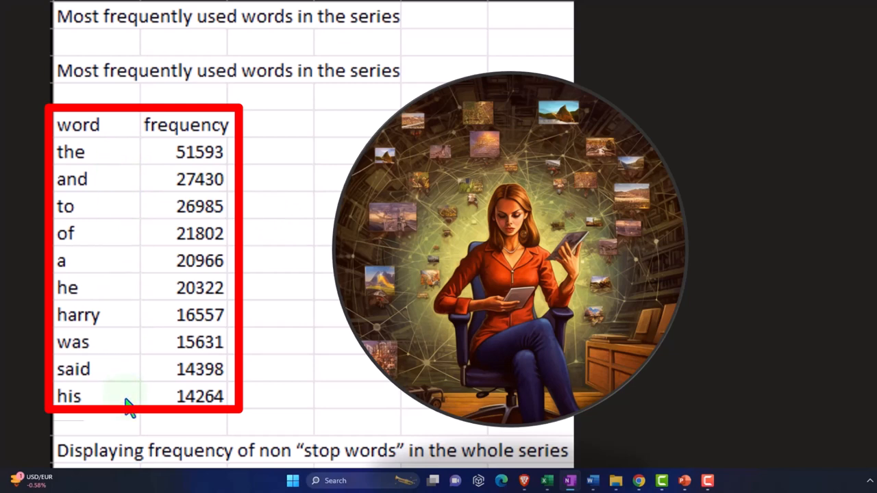
pyautogui.moveTo(134, 177)
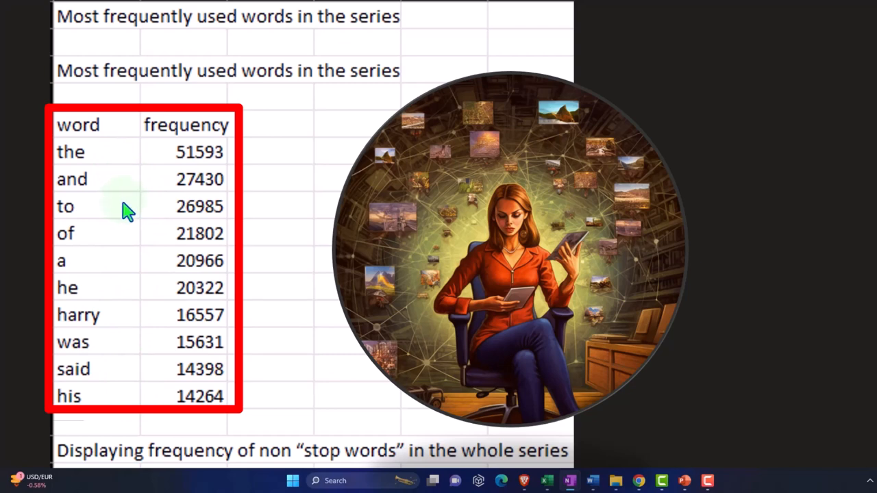
pyautogui.moveTo(126, 247)
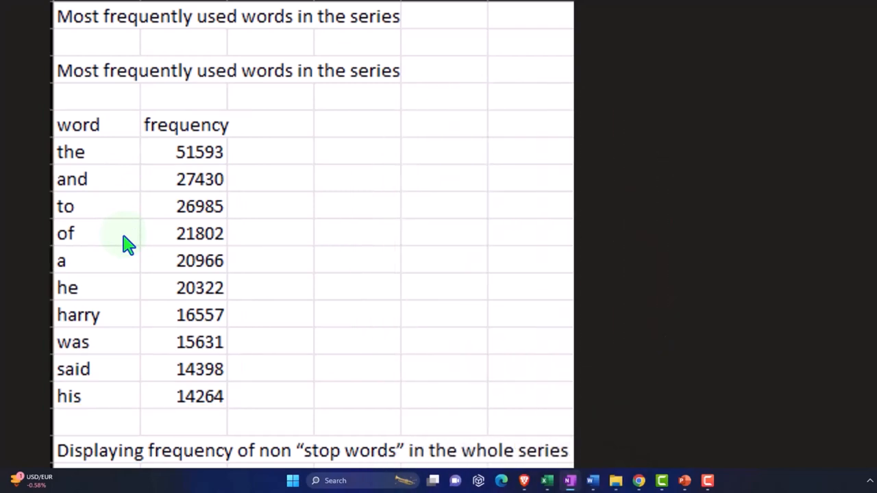
pyautogui.scroll(-3)
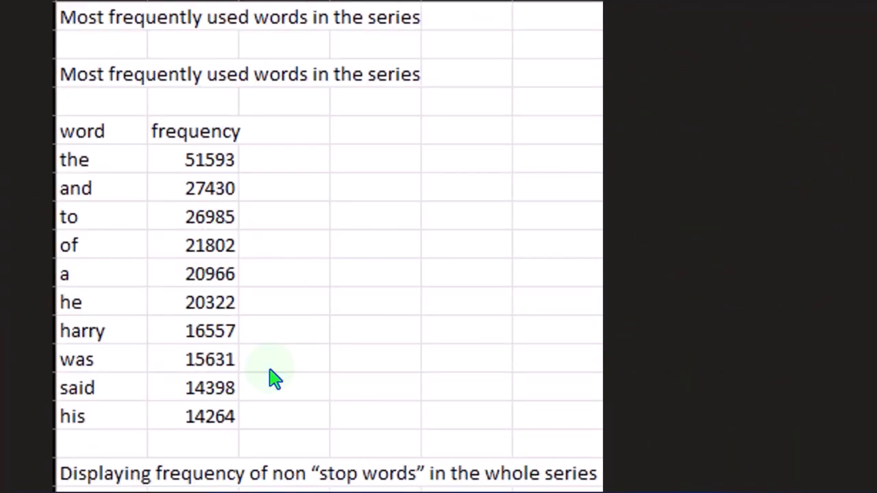
pyautogui.moveTo(256, 192)
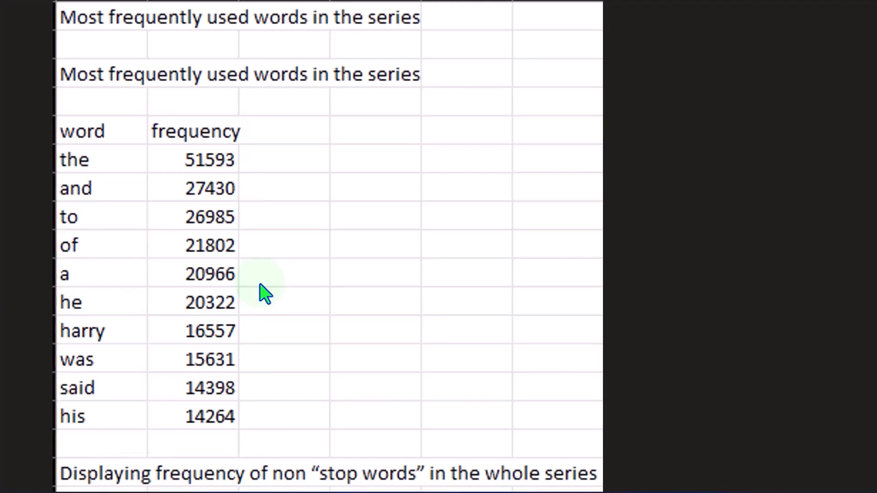
pyautogui.scroll(-3)
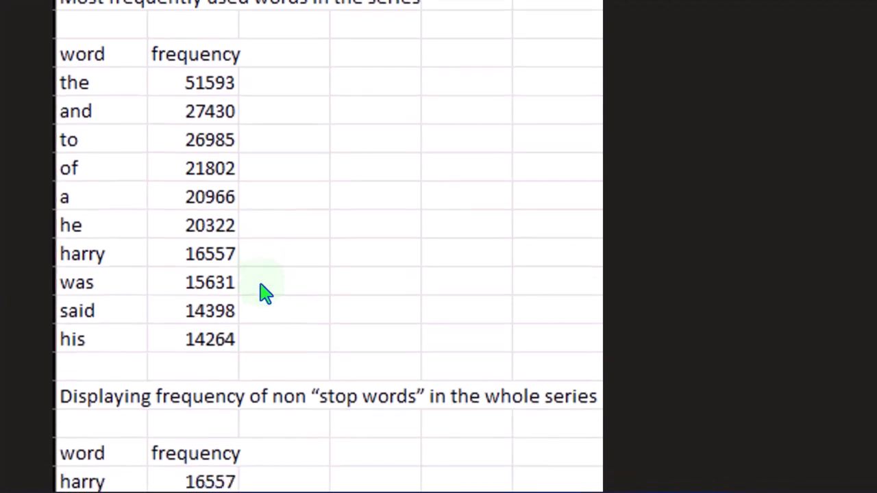
pyautogui.scroll(-3)
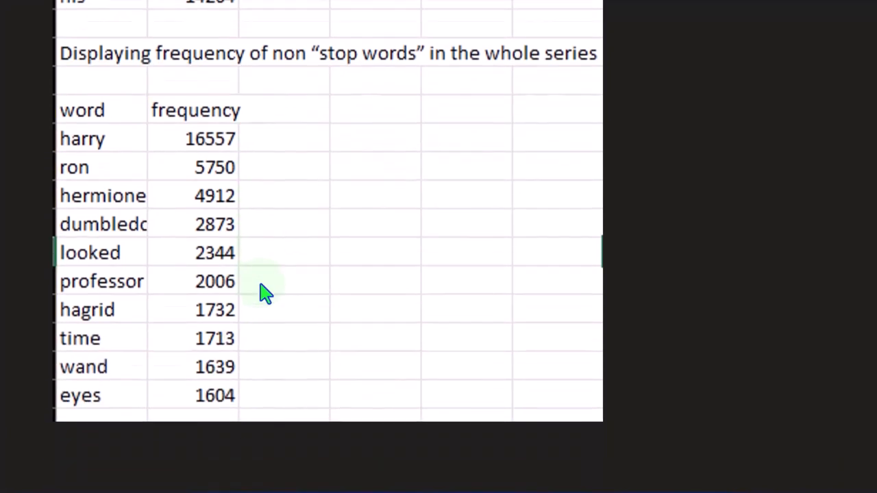
pyautogui.scroll(-3)
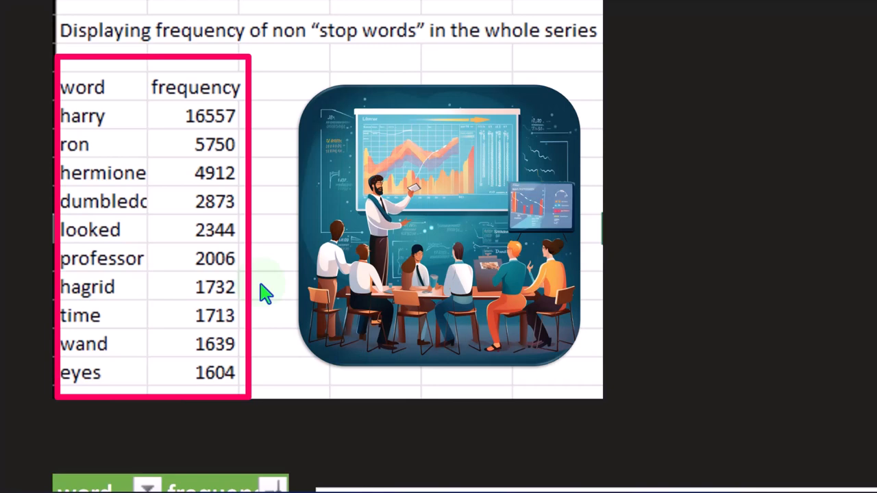
pyautogui.scroll(-3)
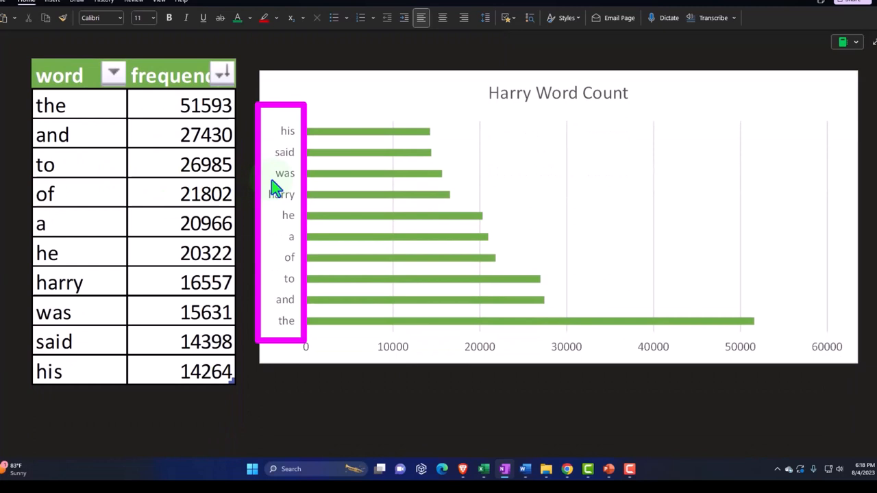
pyautogui.moveTo(280, 332)
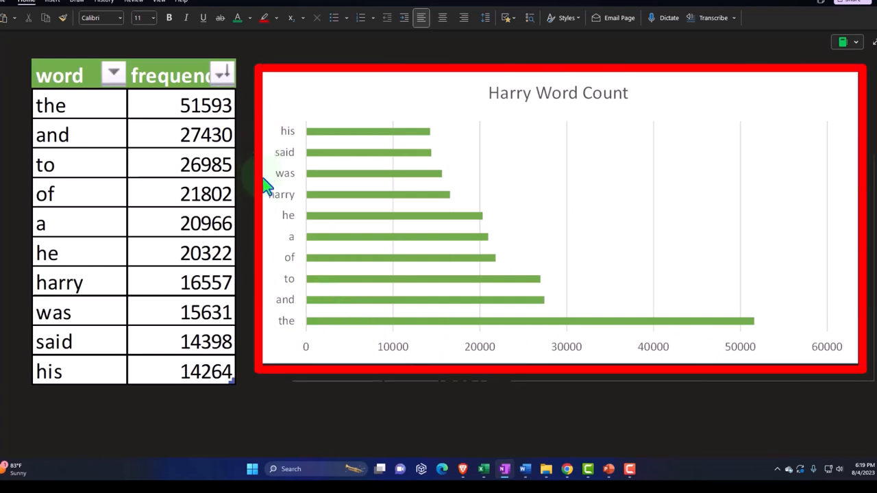
pyautogui.moveTo(274, 294)
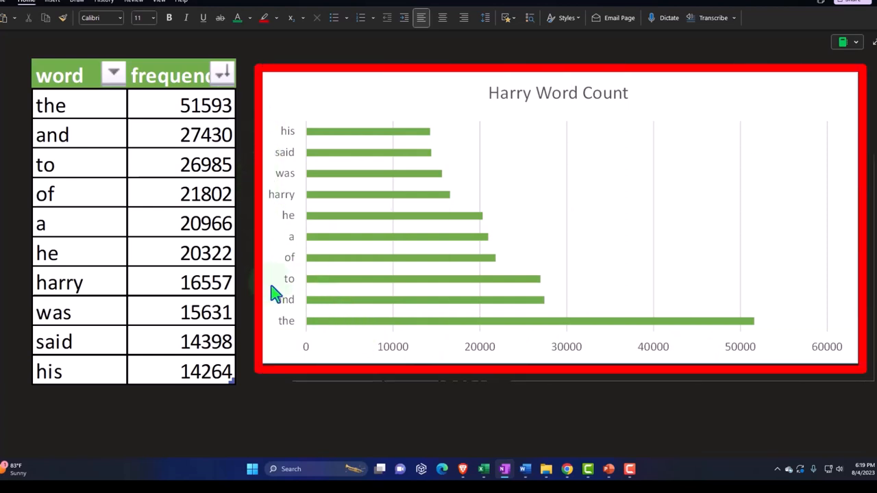
pyautogui.moveTo(760, 335)
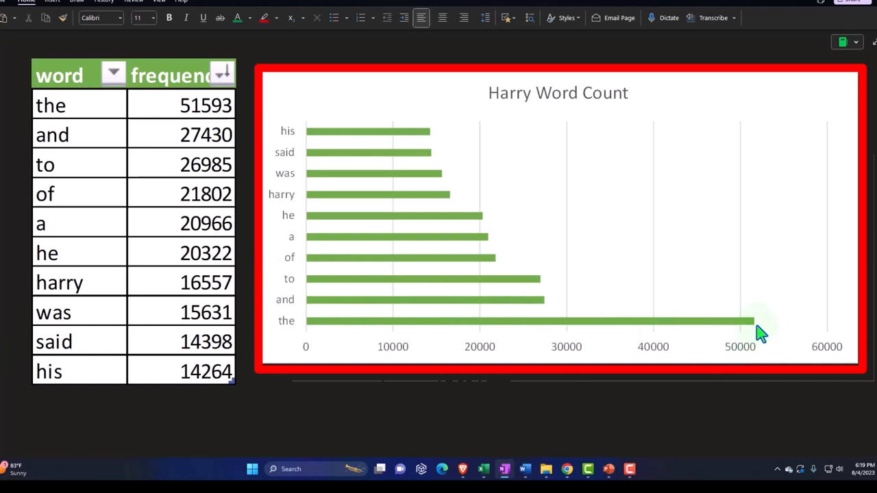
pyautogui.moveTo(760, 343)
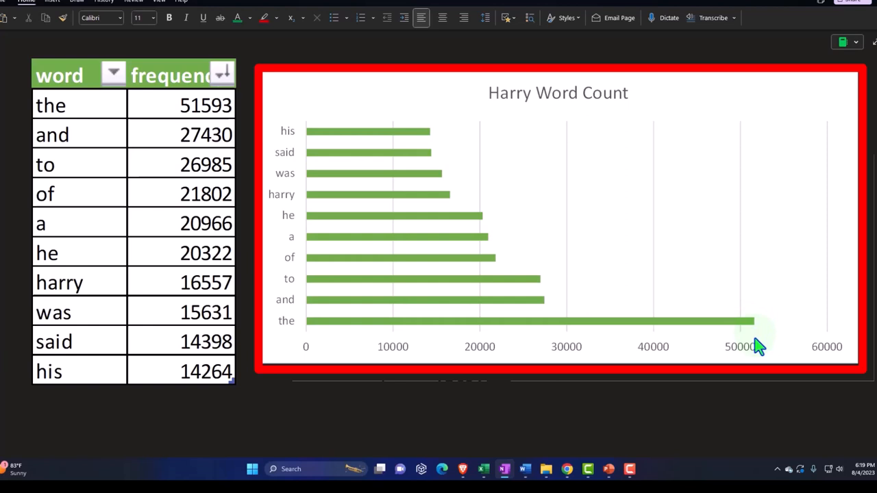
pyautogui.moveTo(630, 264)
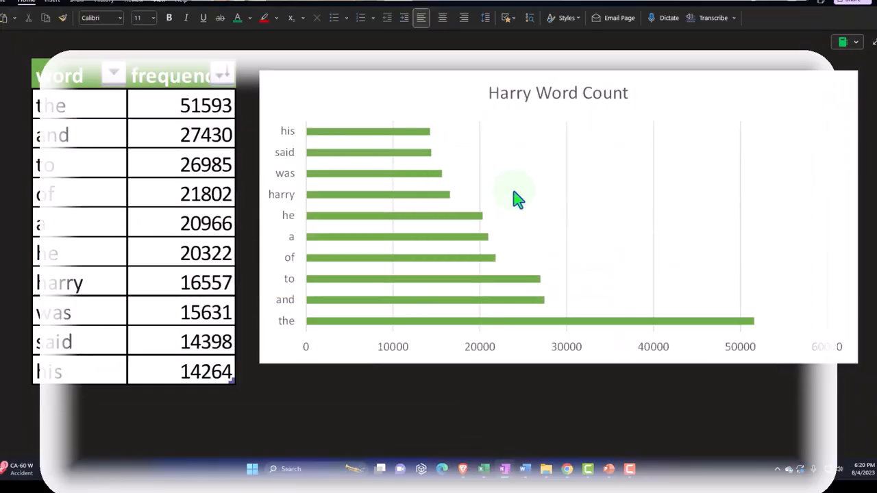
pyautogui.scroll(-3)
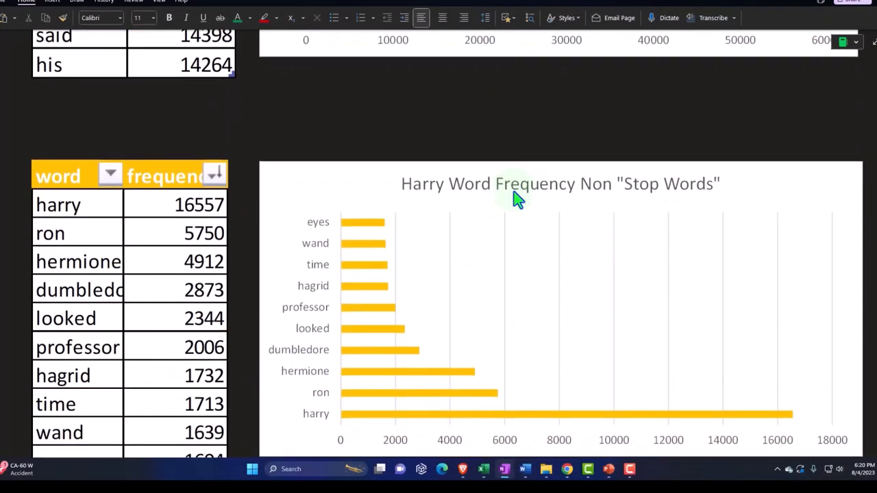
pyautogui.scroll(-3)
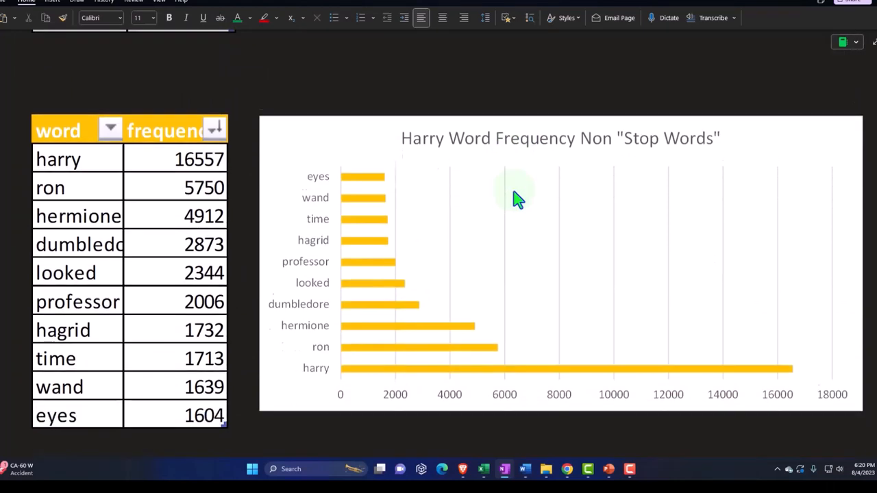